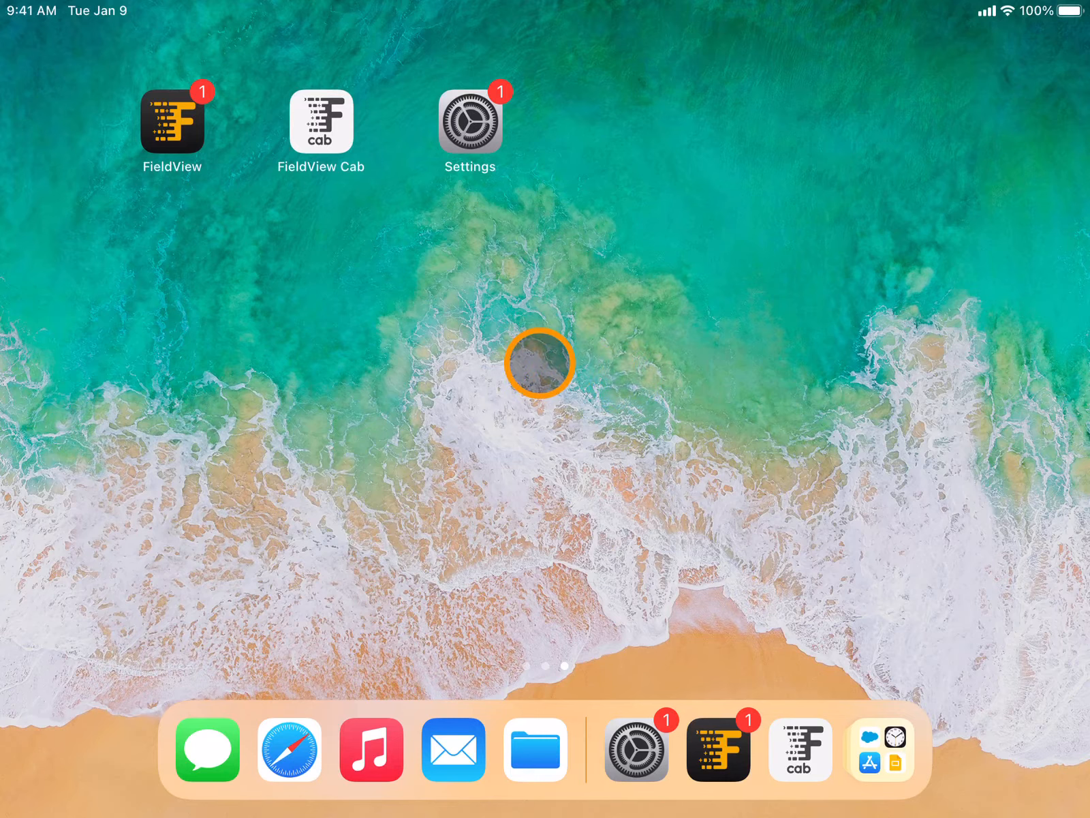
mouse_move(541, 367)
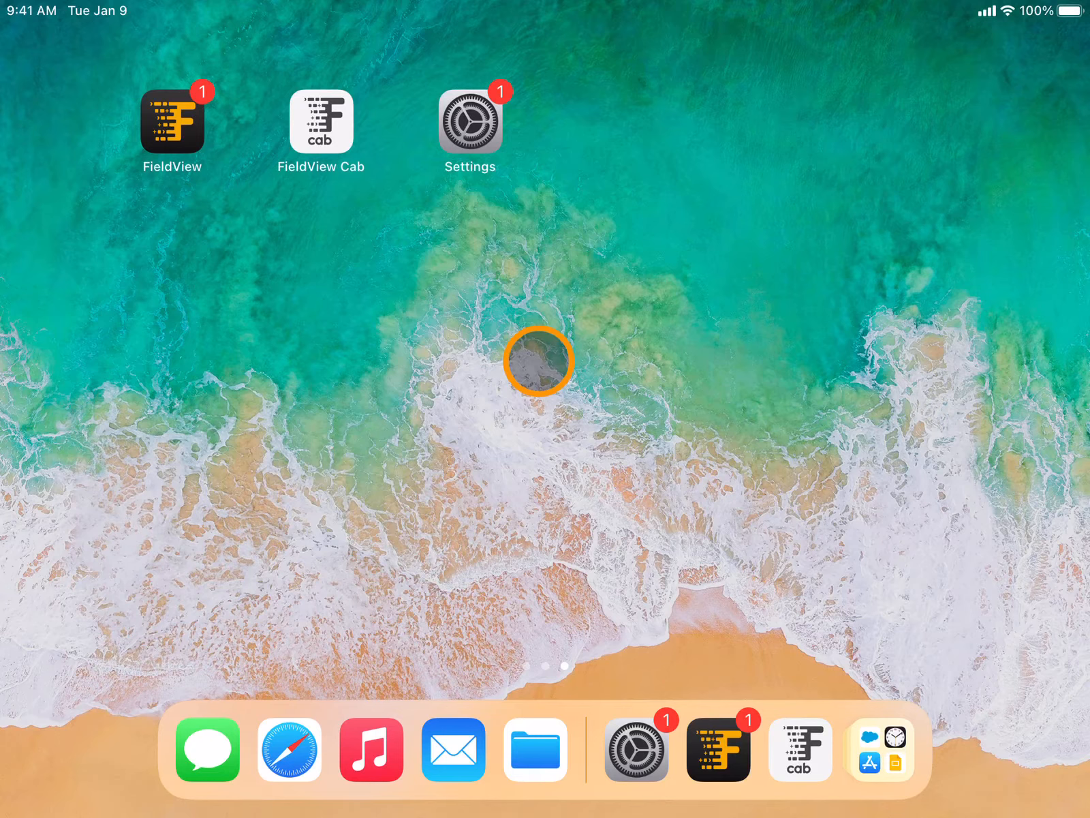
mouse_move(514, 316)
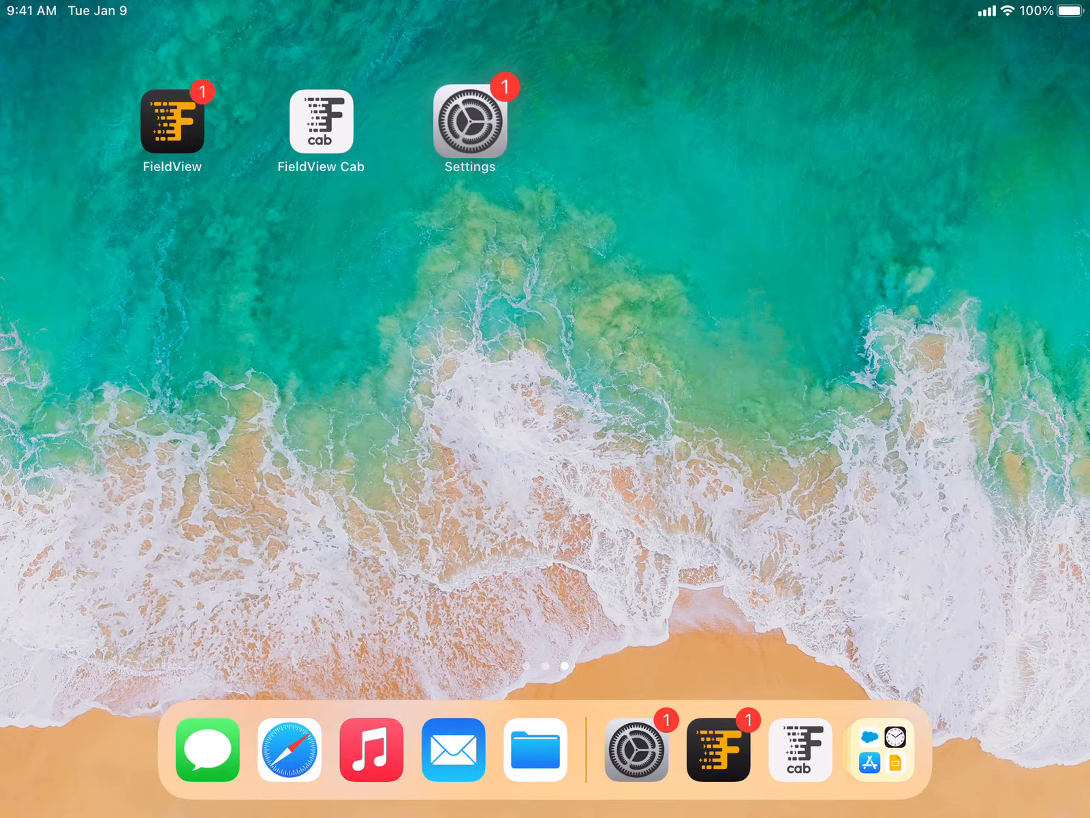
Check in iPad Settings that Bluetooth shows Drive C464E3E27B29 as Connected
left_click(470, 124)
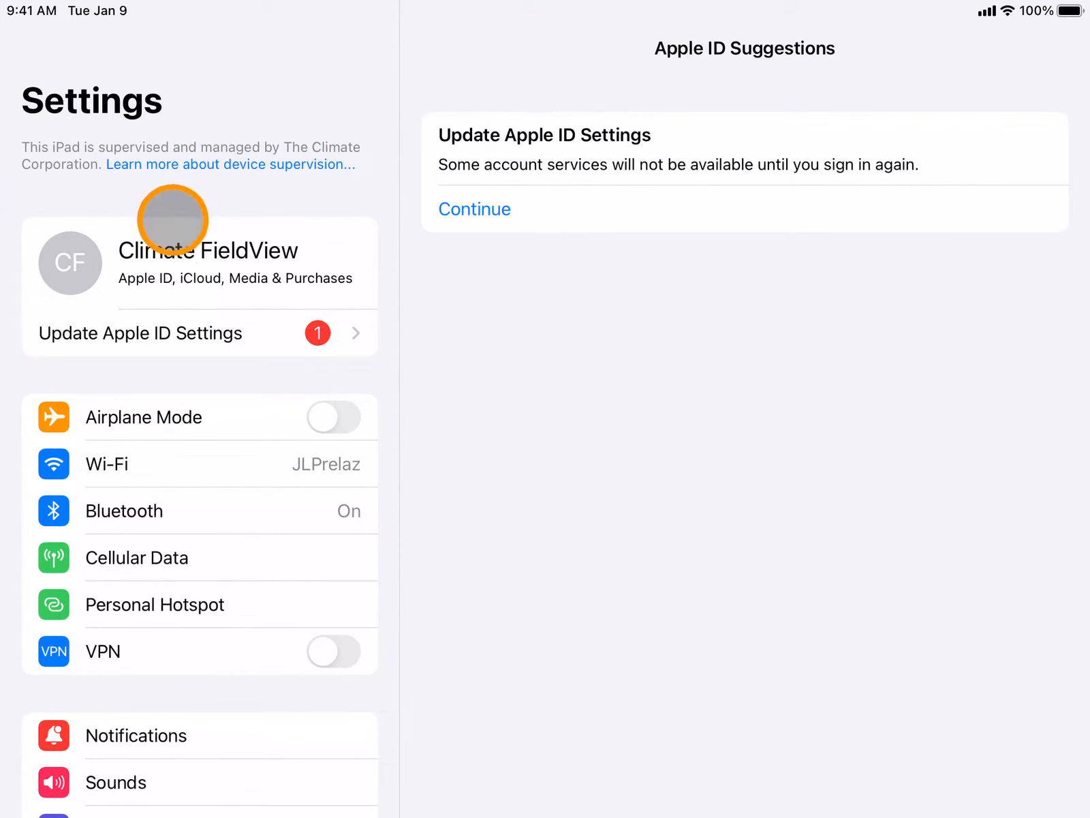
left_click(139, 510)
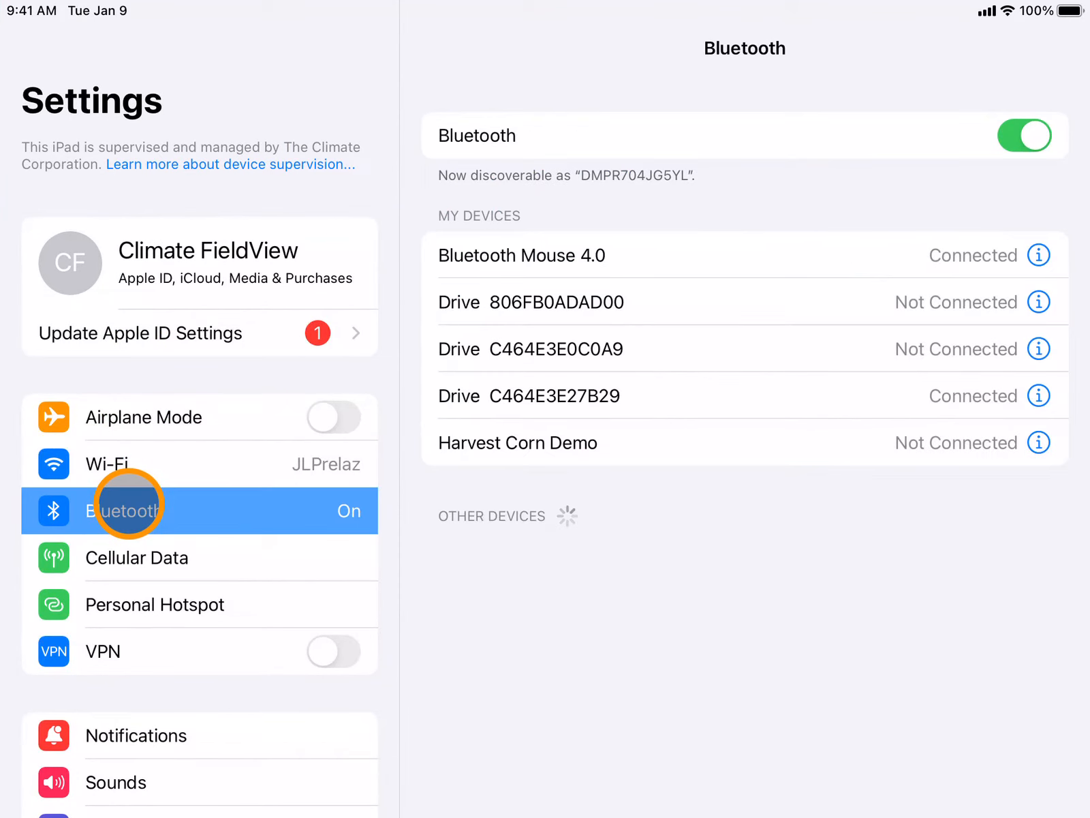
mouse_move(474, 135)
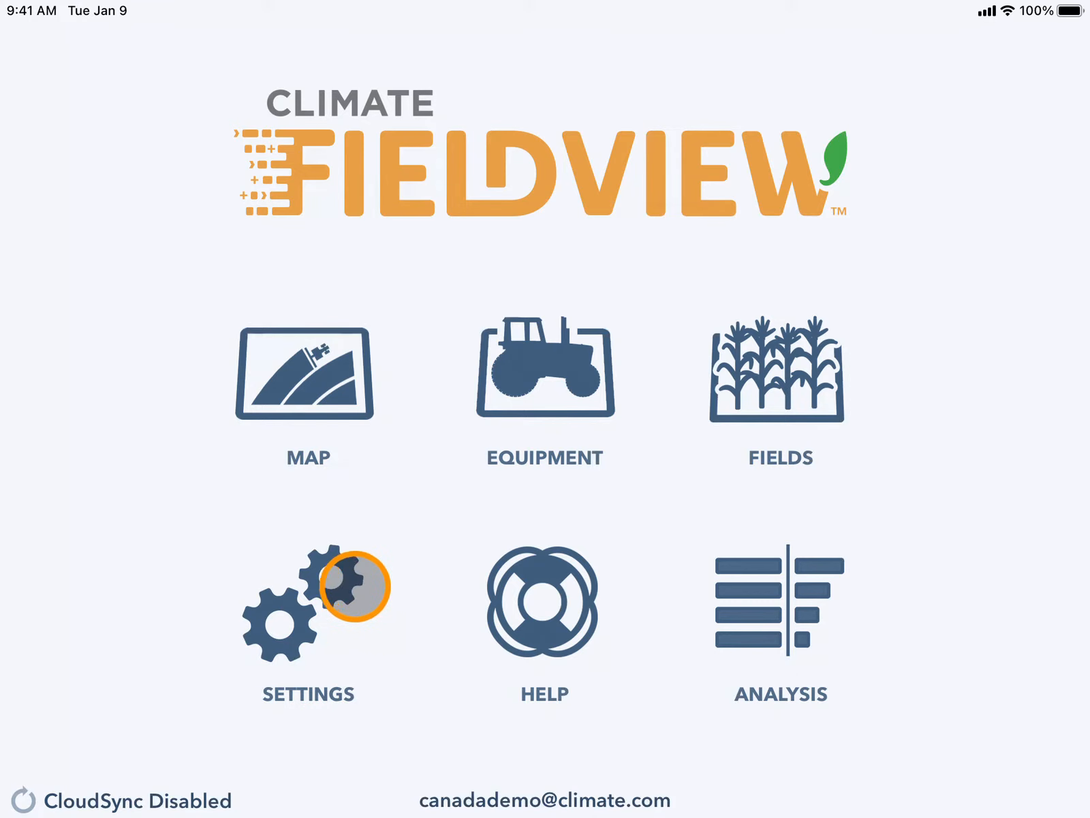
Connect Drive C464E3E27B29 from FieldView Cab's Devices settings
left_click(308, 598)
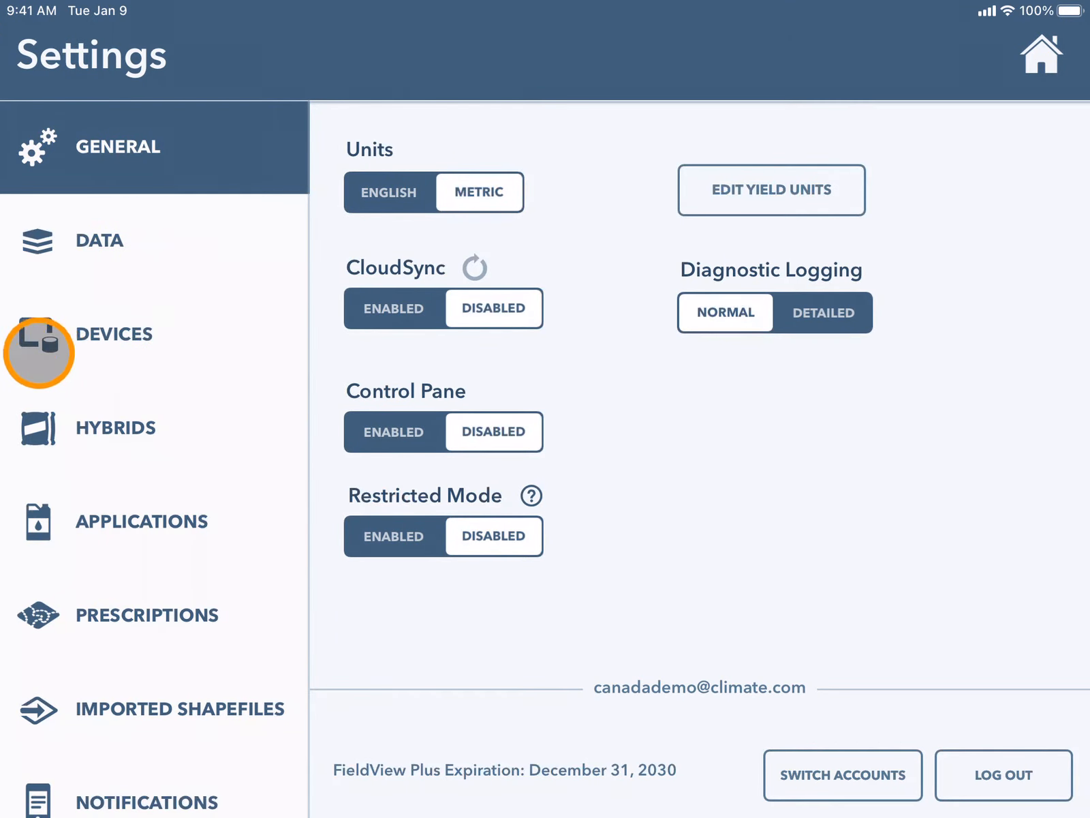
left_click(113, 335)
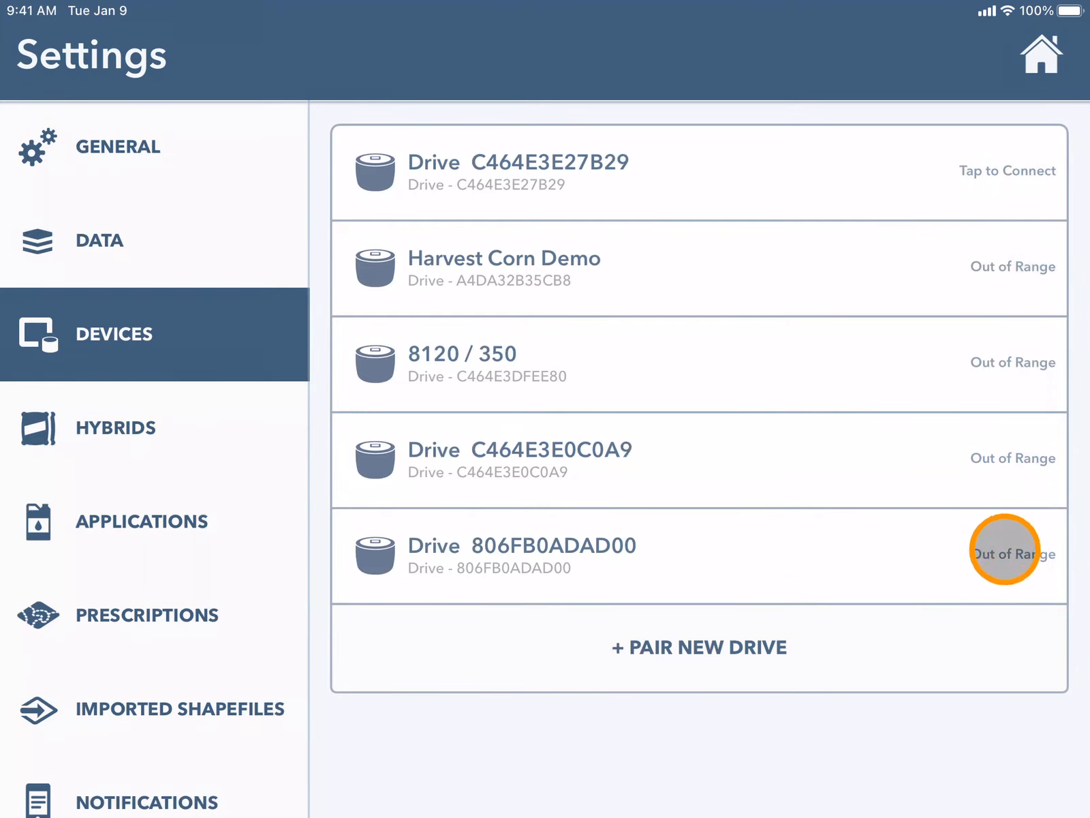
mouse_move(1007, 170)
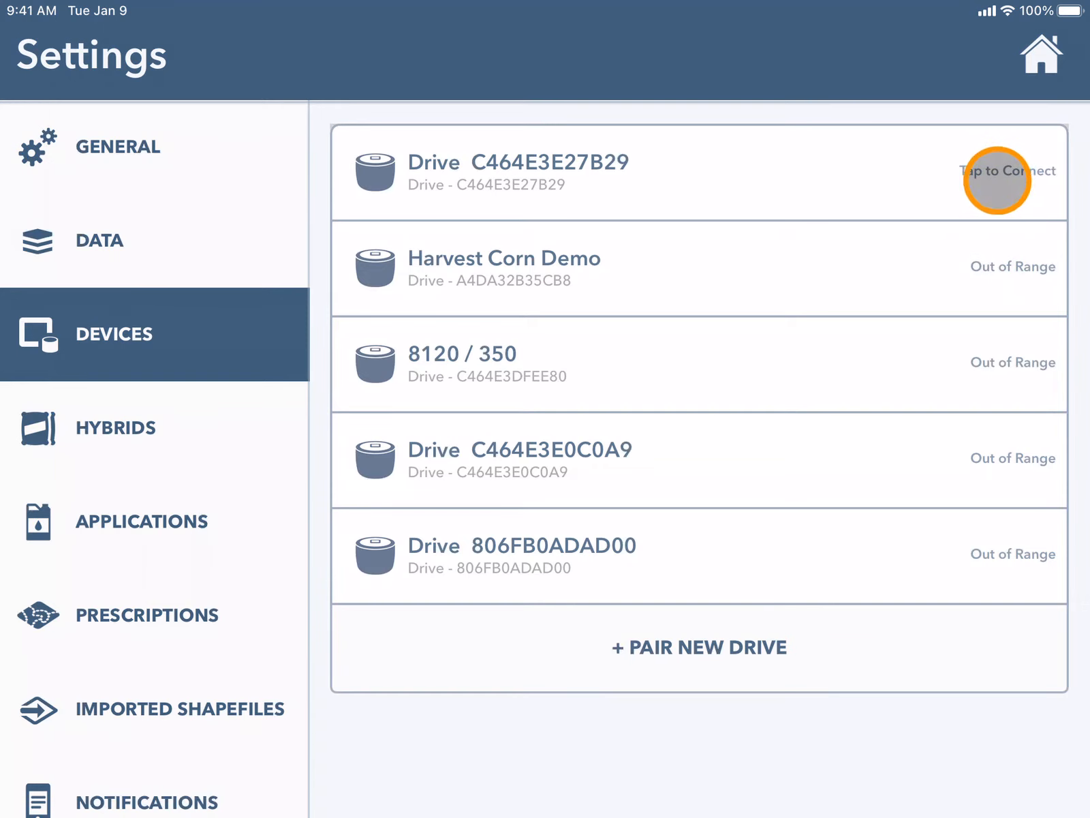
left_click(1006, 170)
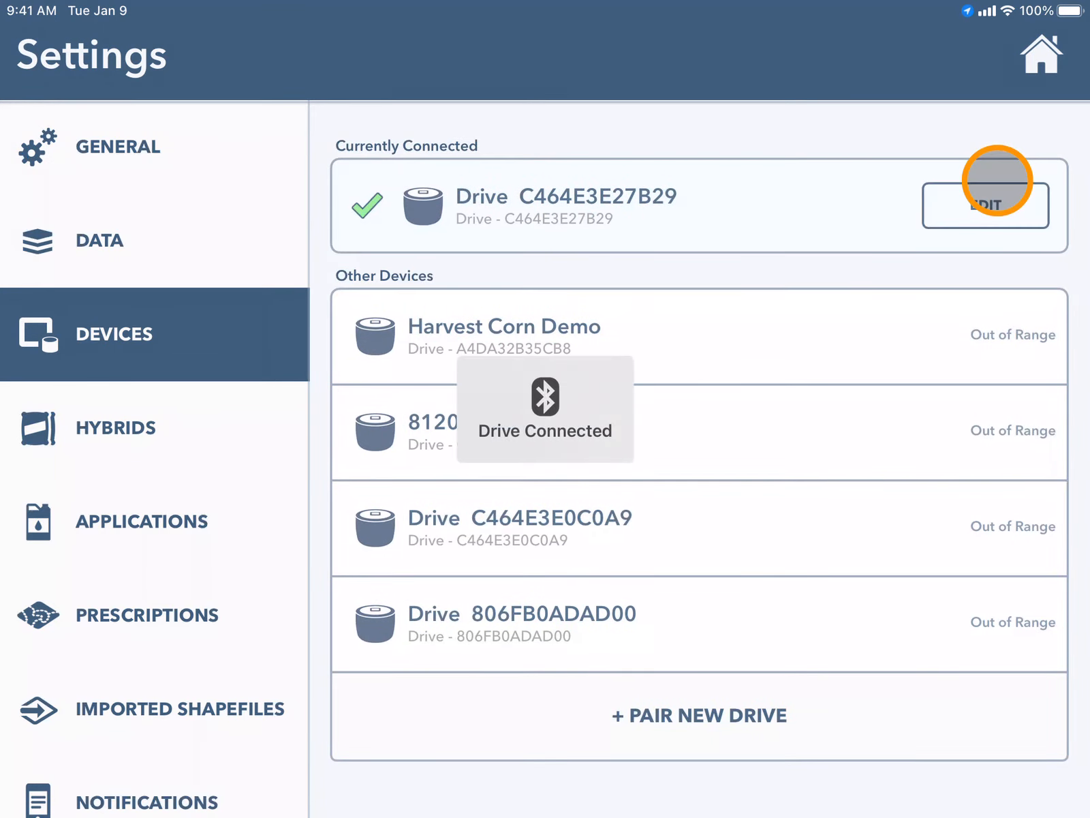